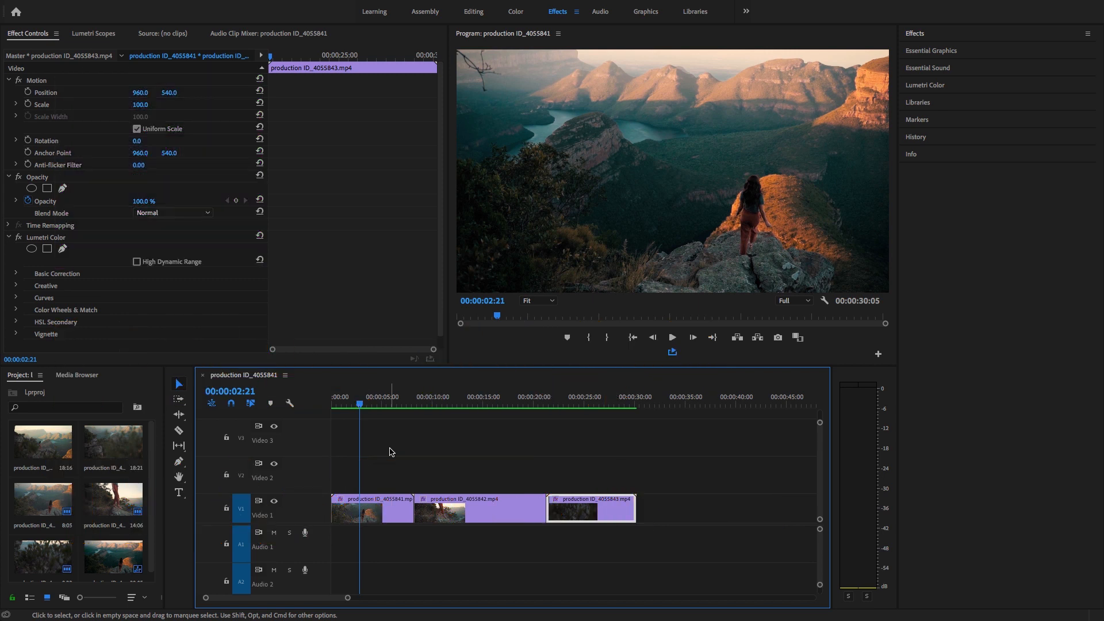
Step: Lift clip 2 onto Video 2 over clip 1 and slide clip 3 later on V1
left_click(479, 507)
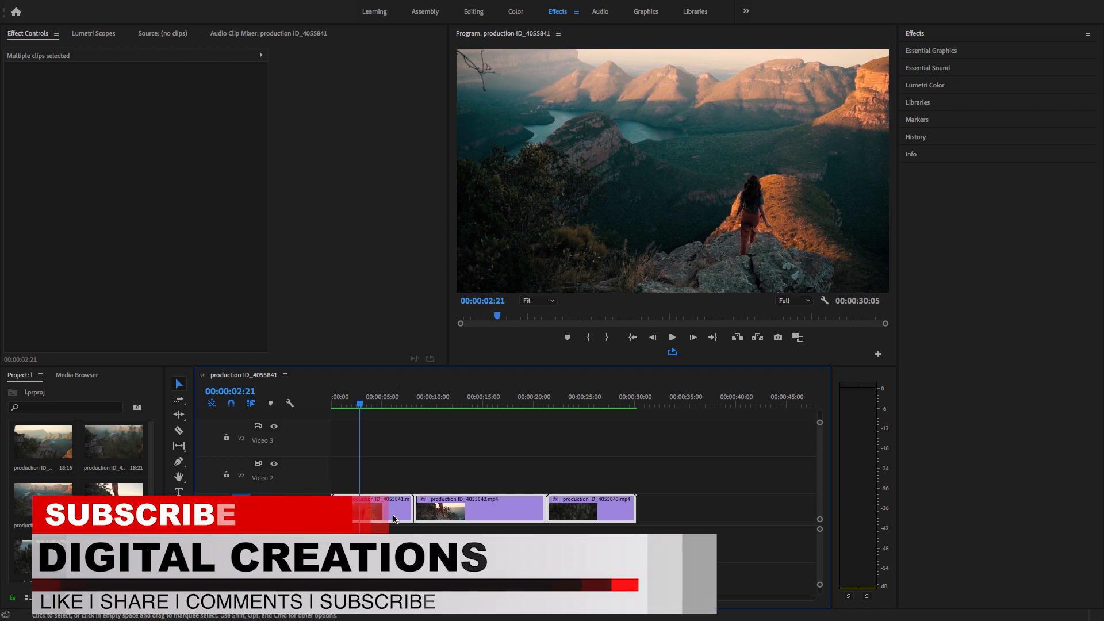
left_click(376, 507)
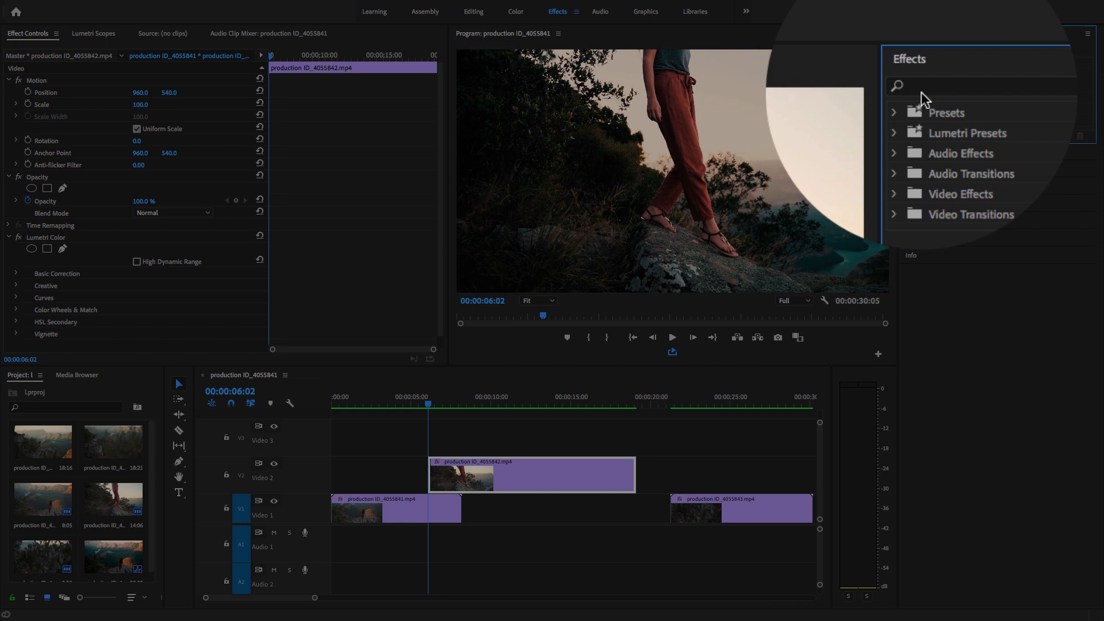
Step: Search Effects for 'gradient wi' and apply Gradient Wipe to the V2 clip
type("gradietn")
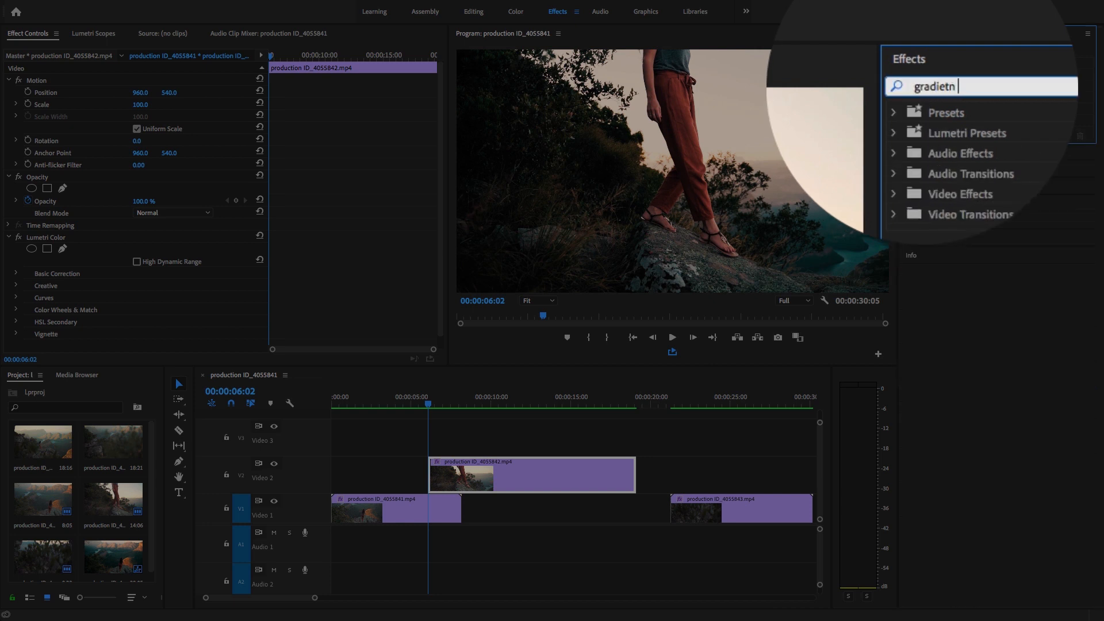
type("gradient")
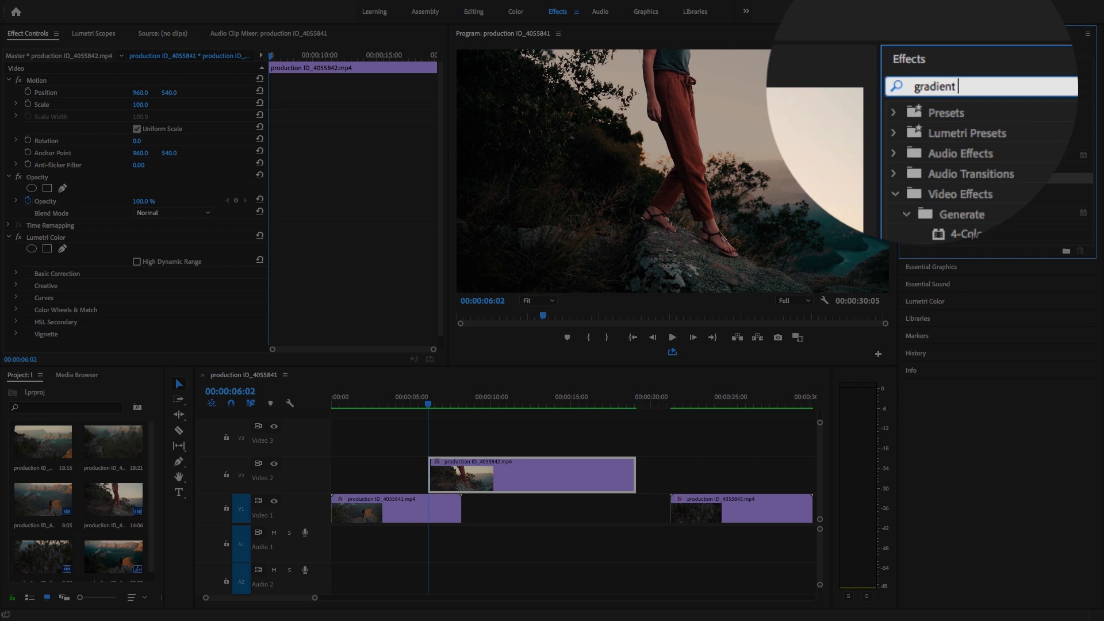
type("wi")
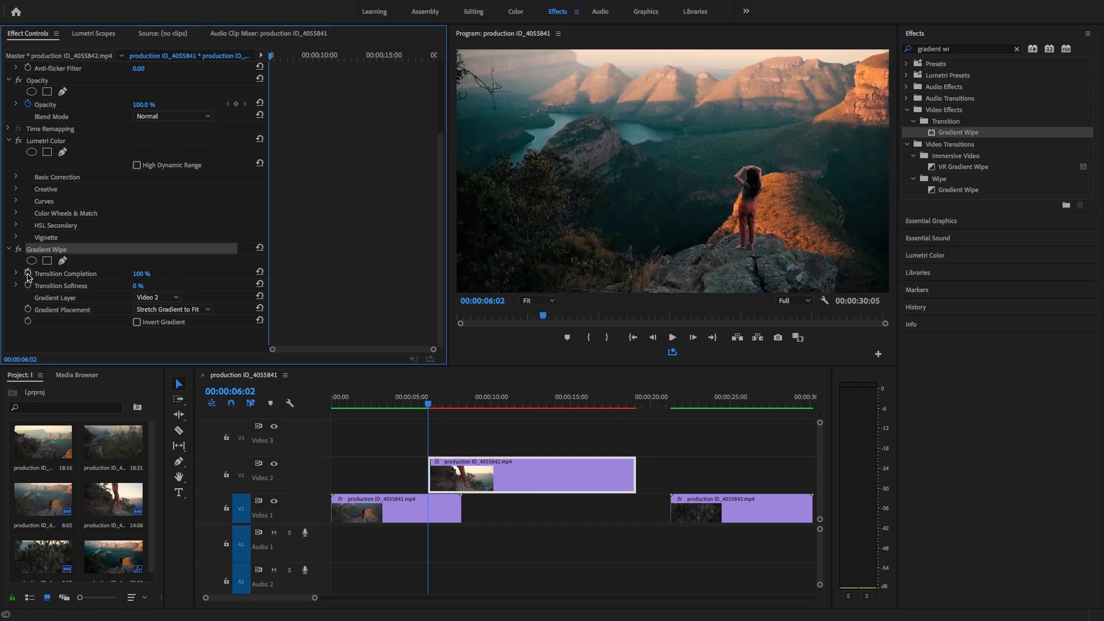
Step: Keyframe Transition Completion from 100% to 0%, invert the gradient, and set 20% softness
left_click(66, 273)
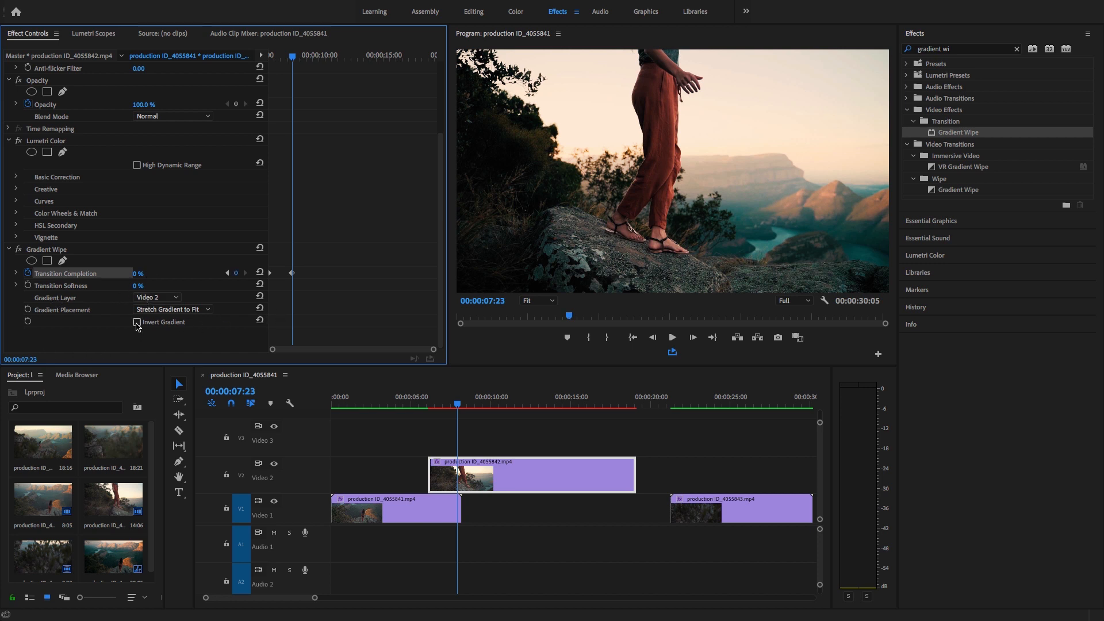
left_click(137, 322)
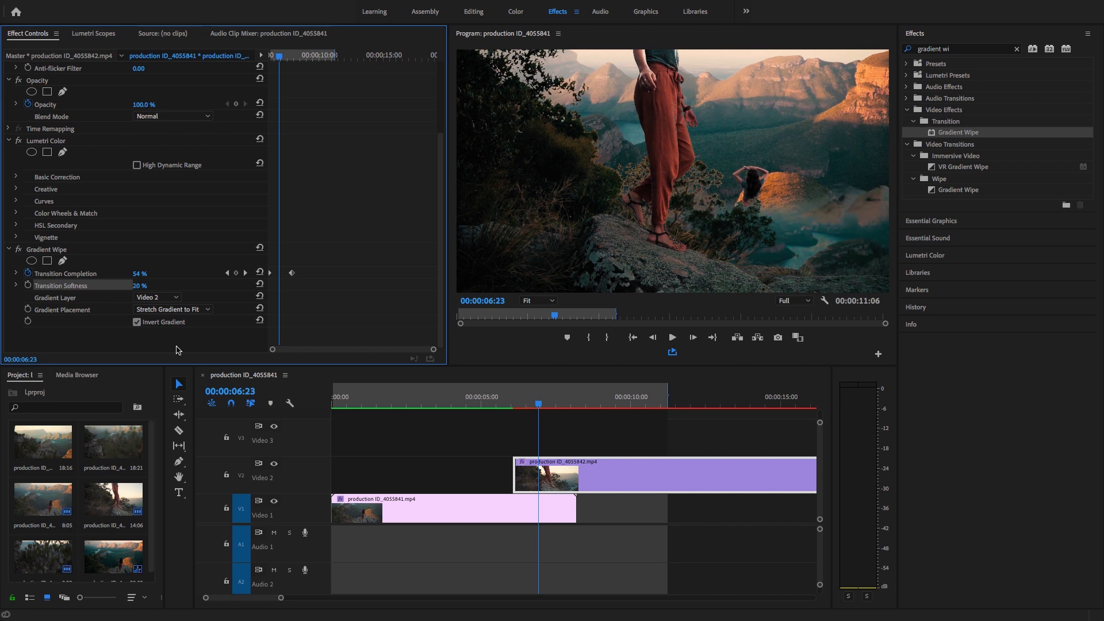
mouse_move(512, 405)
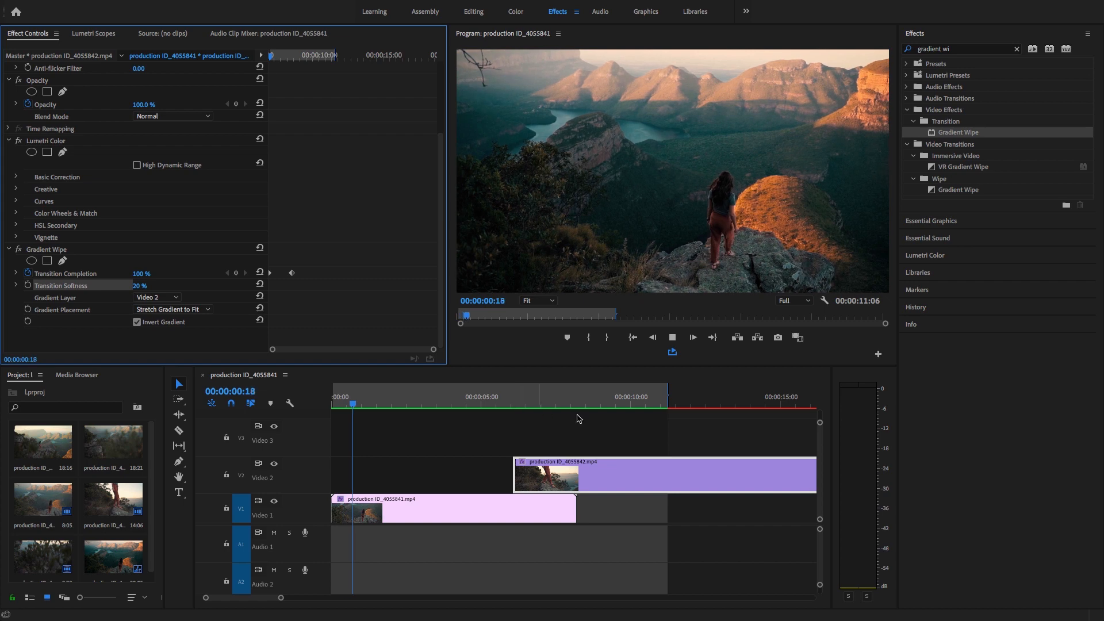
Step: Play back the fade-in, then park the playhead near the V2 clip's end
left_click(540, 396)
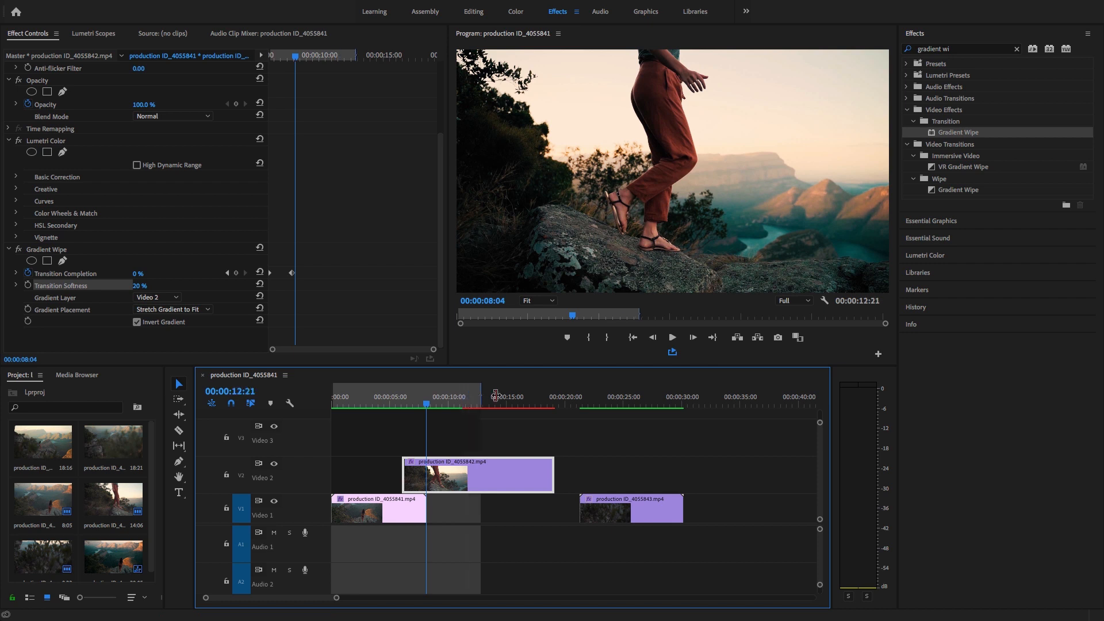
left_click(500, 396)
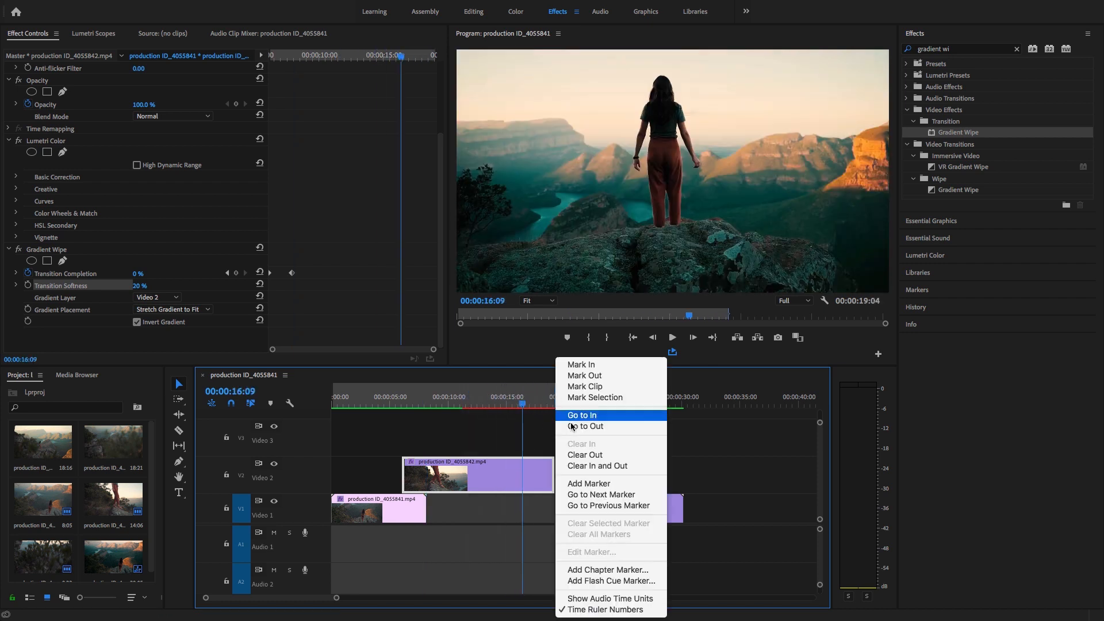
left_click(582, 414)
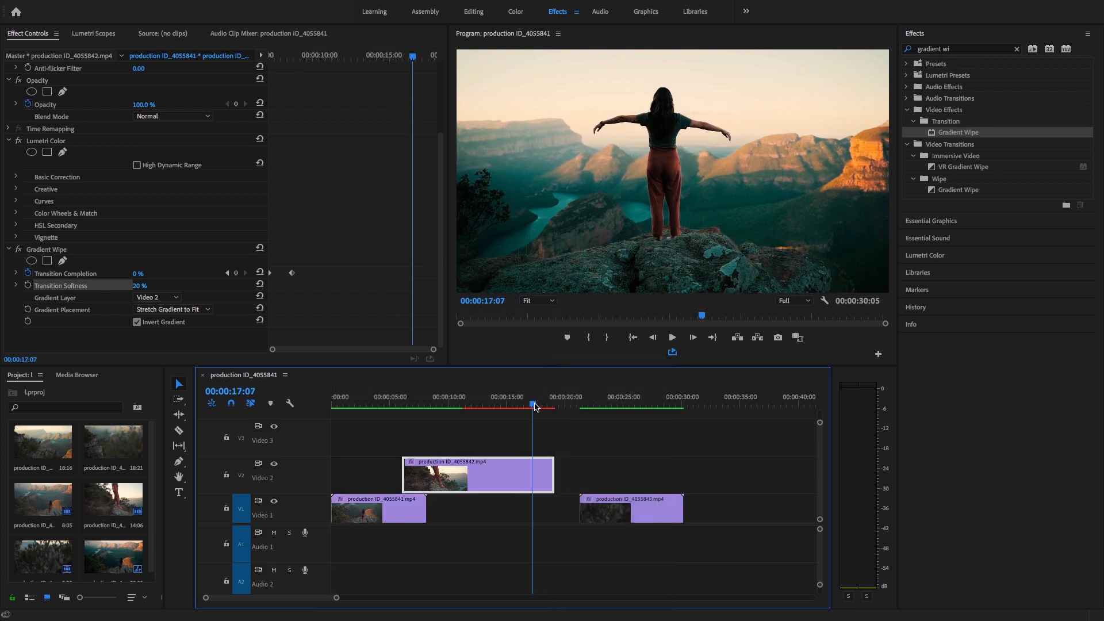
left_click(539, 407)
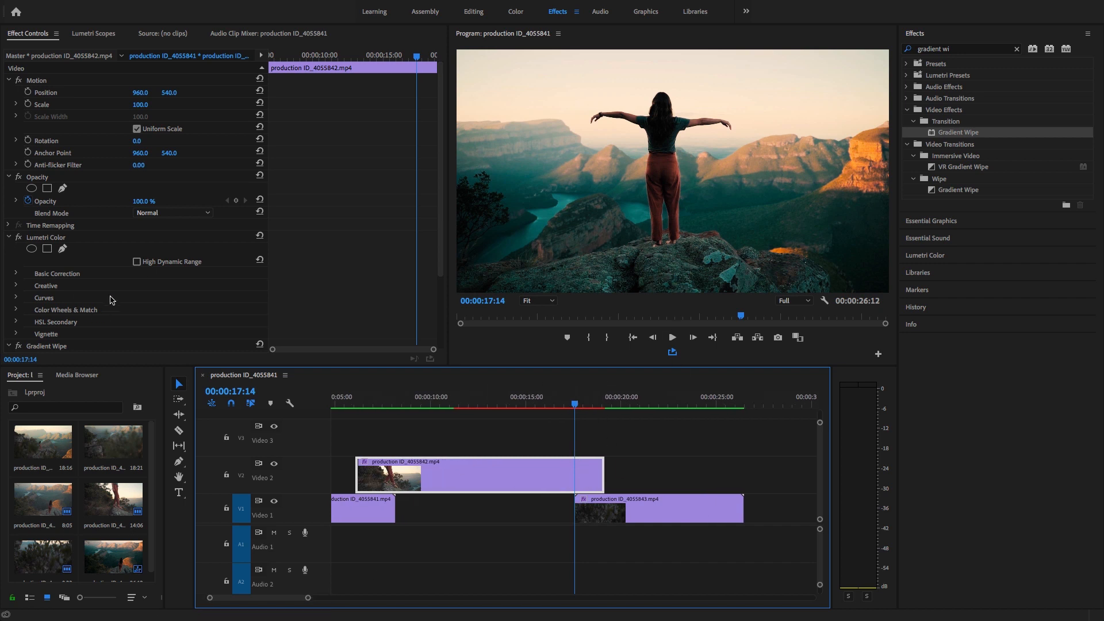
Step: Keyframe the V2 clip's Transition Completion to fade out, with Gradient Layer Video 2 inverted
scroll("down", 3)
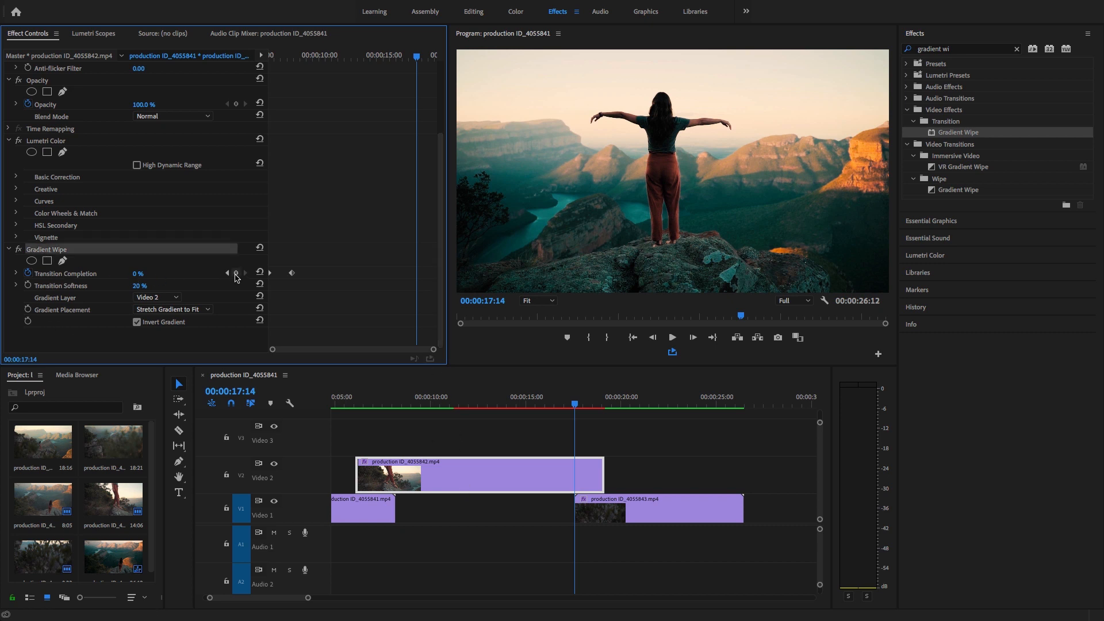
mouse_move(236, 273)
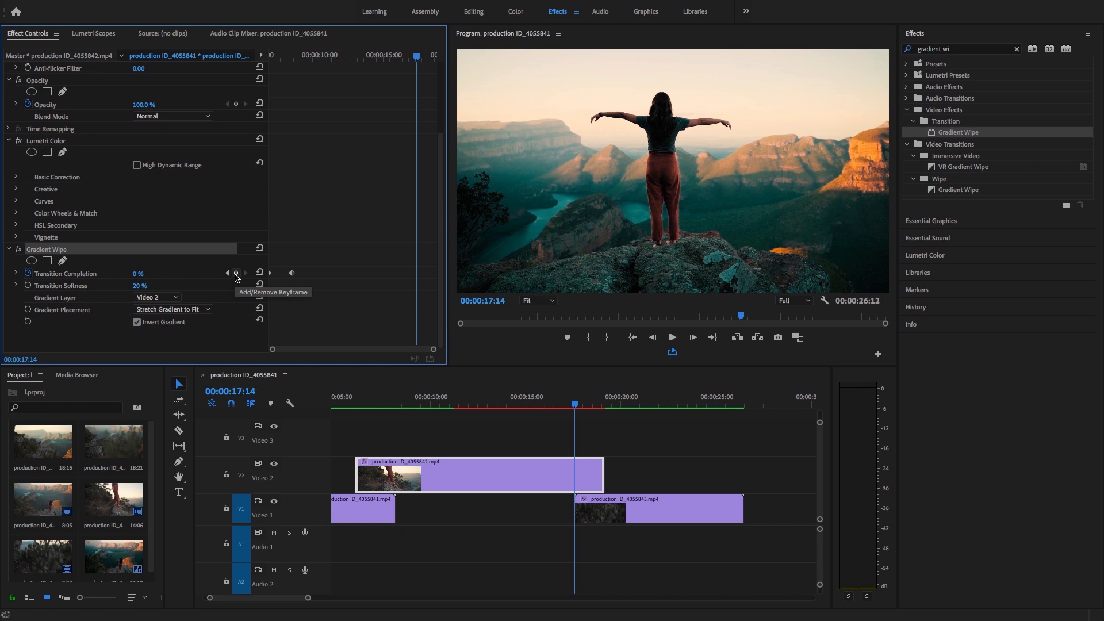
left_click(236, 273)
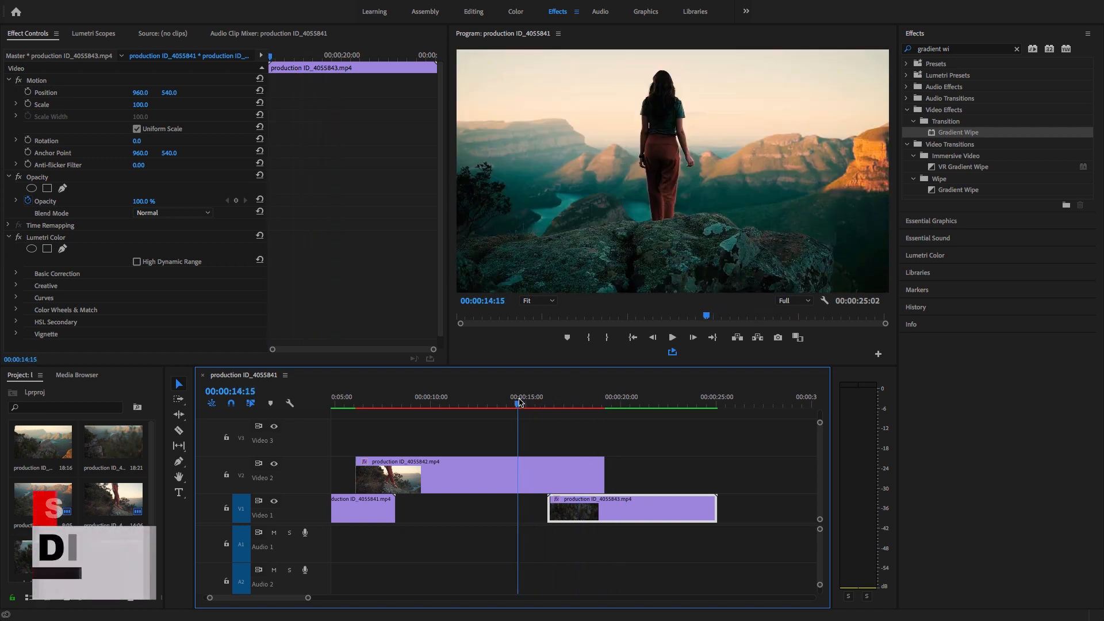
left_click(532, 405)
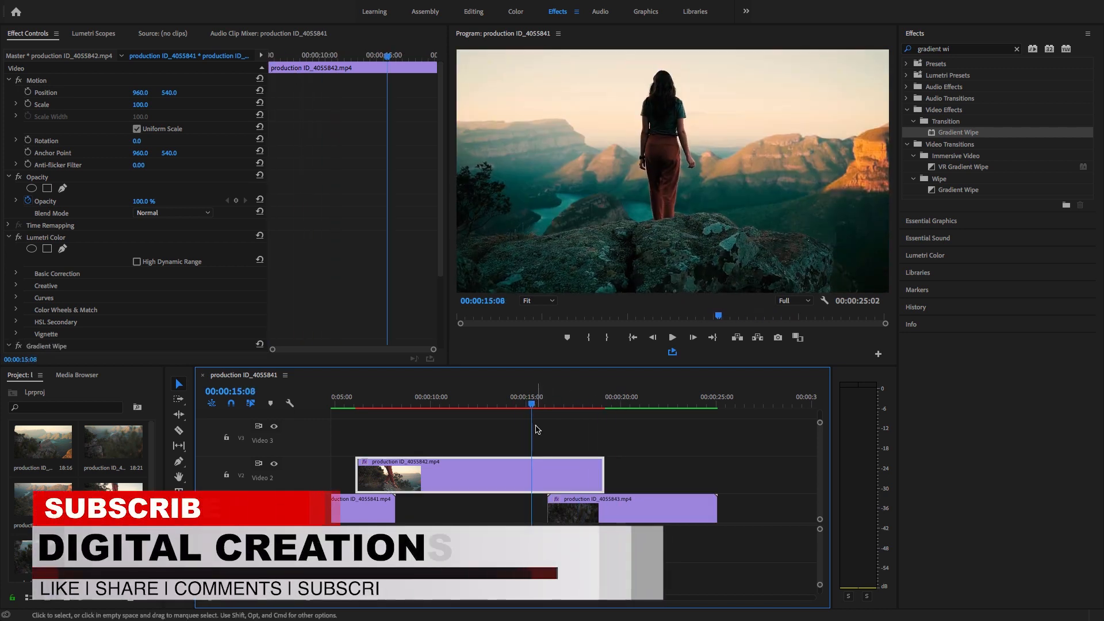
left_click(179, 430)
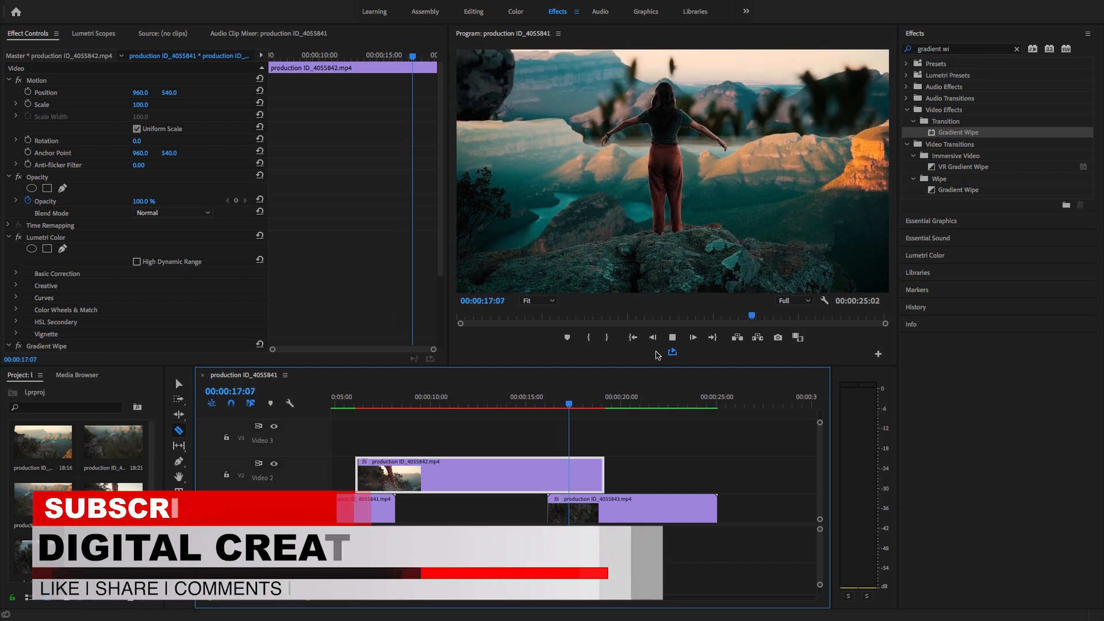
left_click(605, 396)
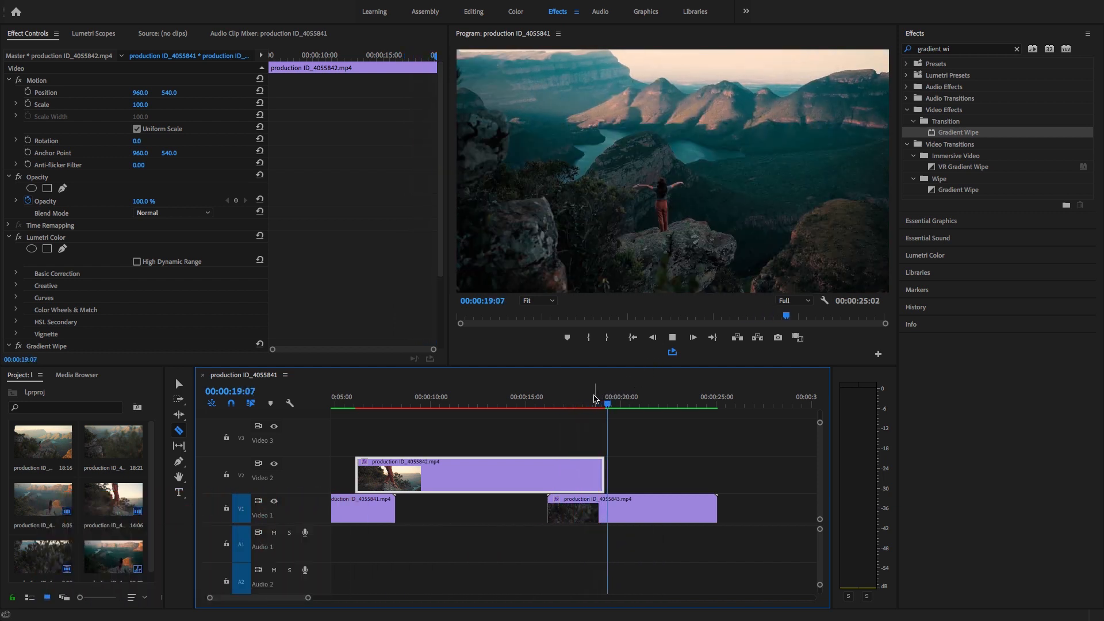
left_click(567, 396)
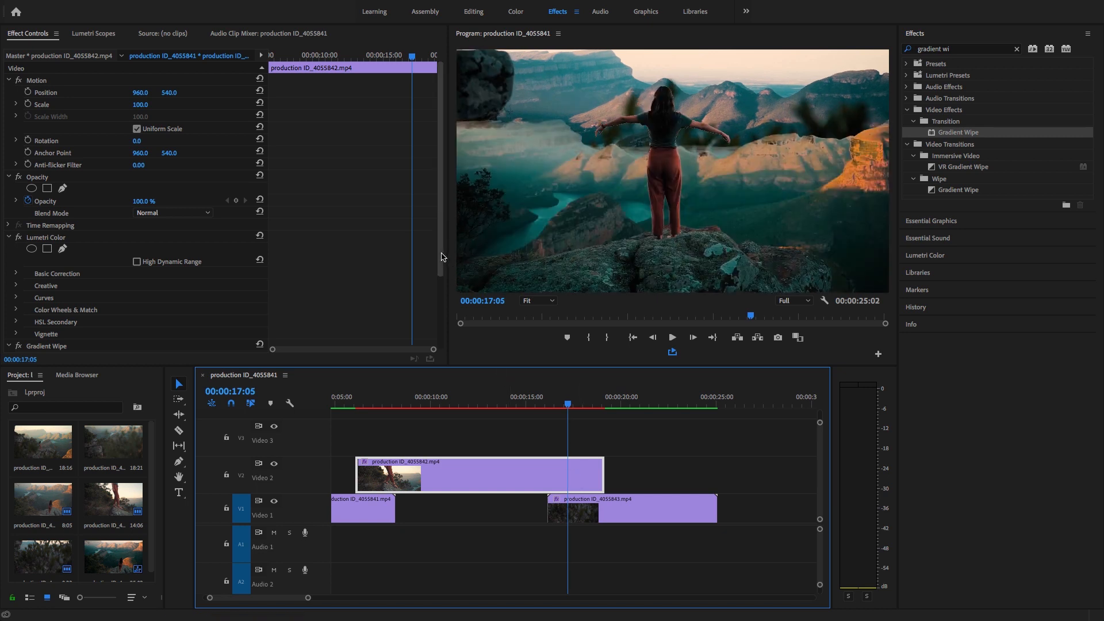
scroll("down", 3)
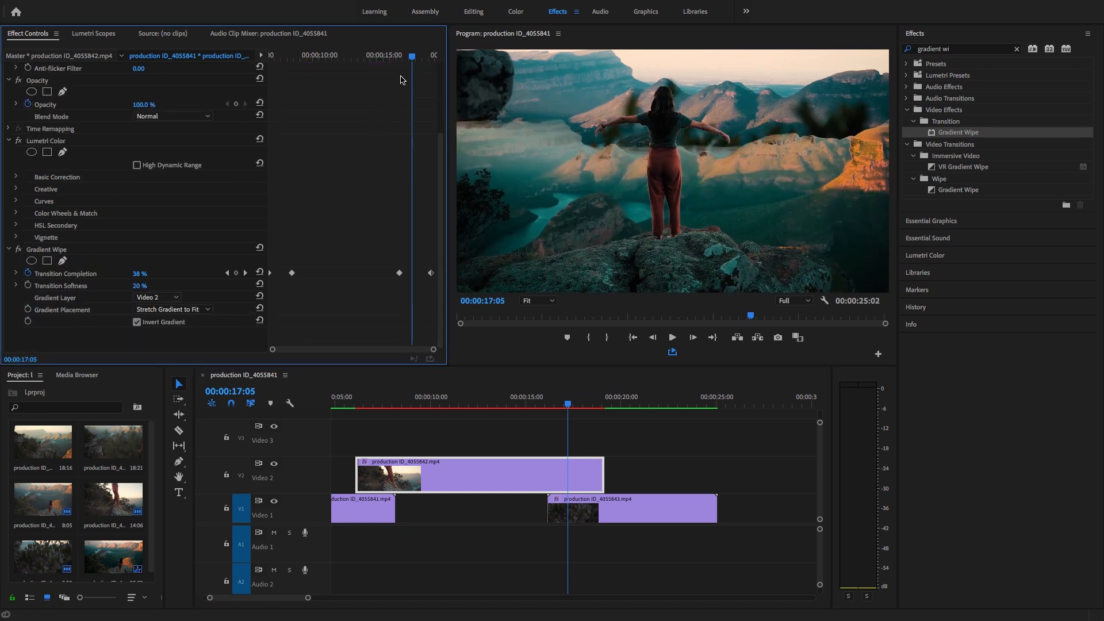
Step: Render sequence previews and play back from about three seconds
left_click(640, 396)
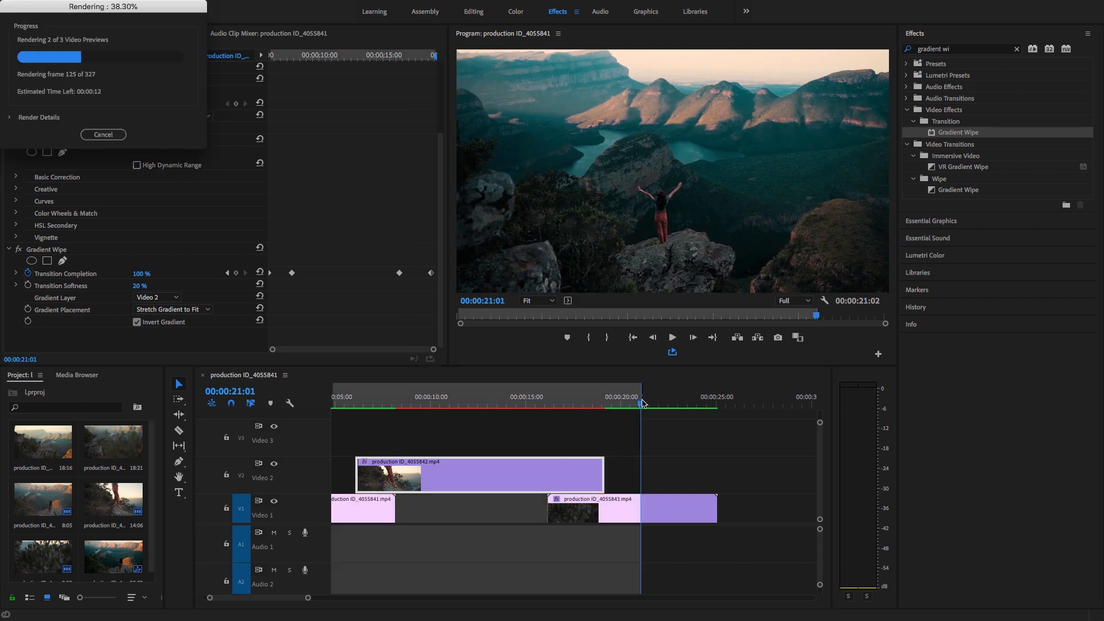
left_click(103, 135)
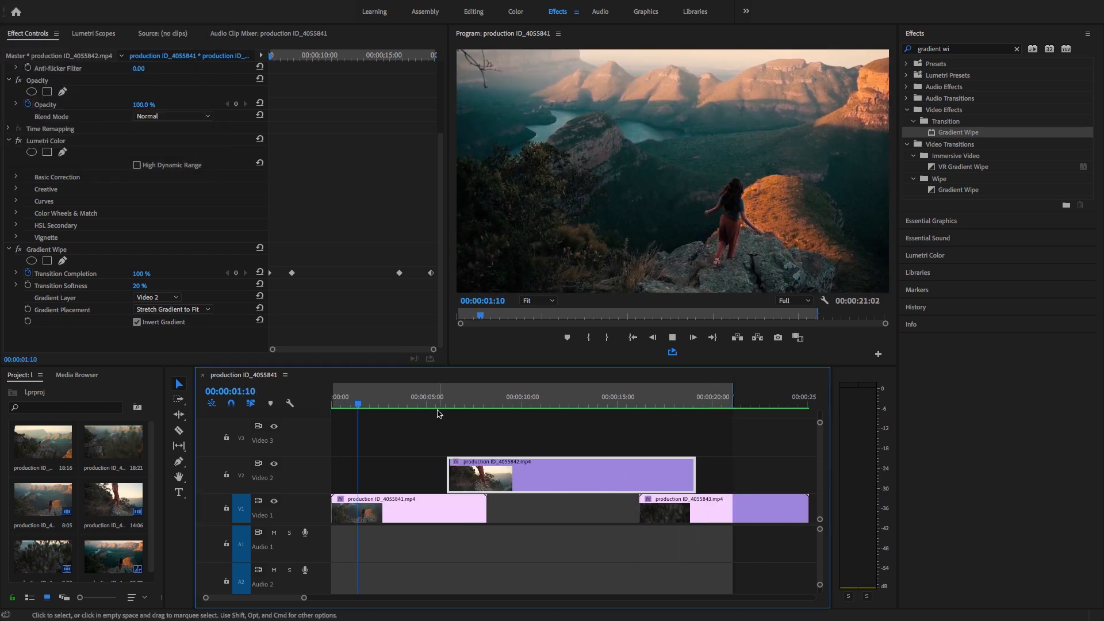
left_click(396, 404)
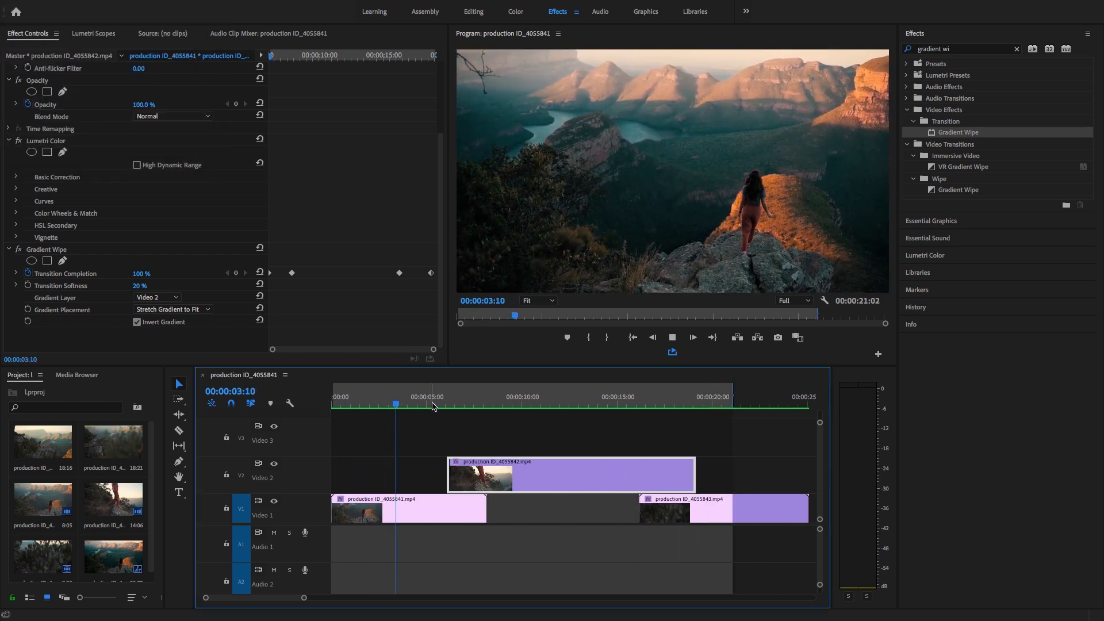
left_click(625, 403)
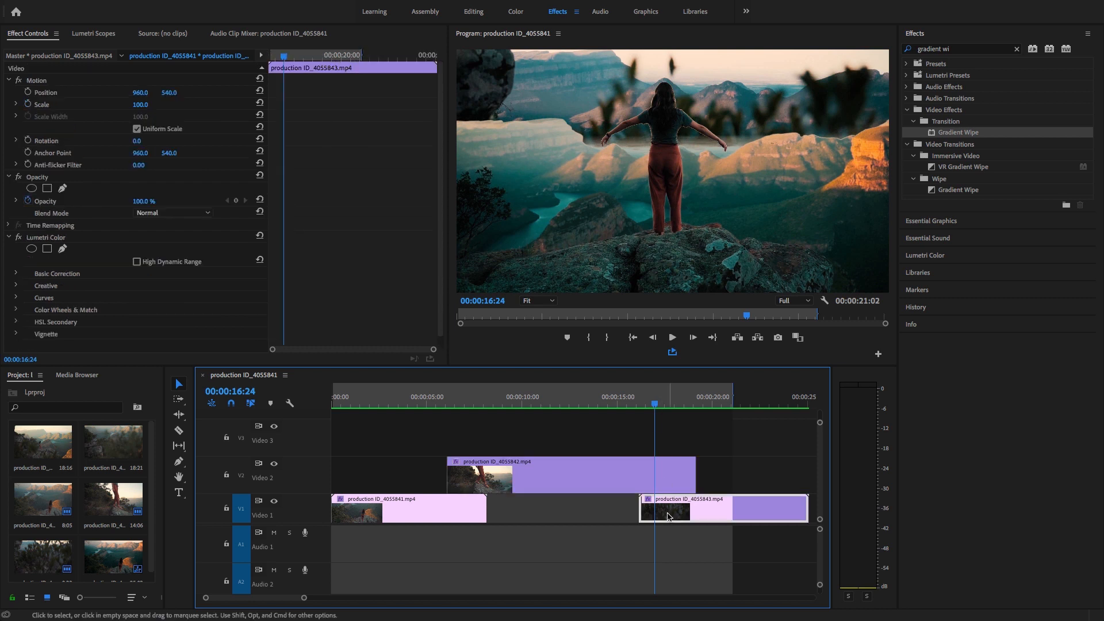
Step: Move clip production ID_4055843 earlier on V1 and mark In/Out around the overlap
left_click(668, 405)
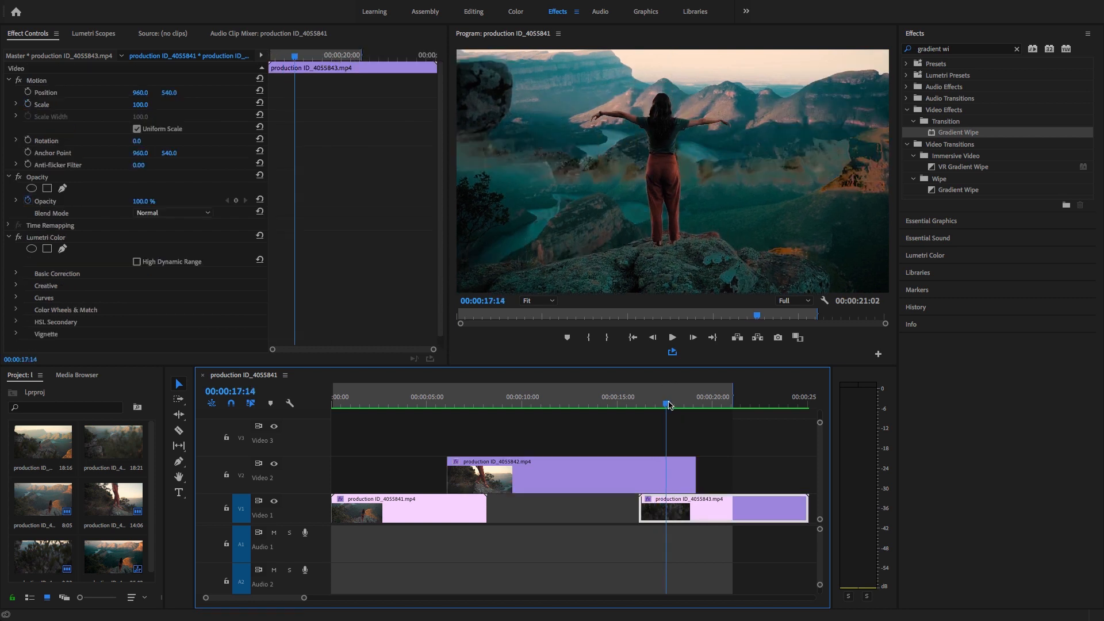
left_click(676, 404)
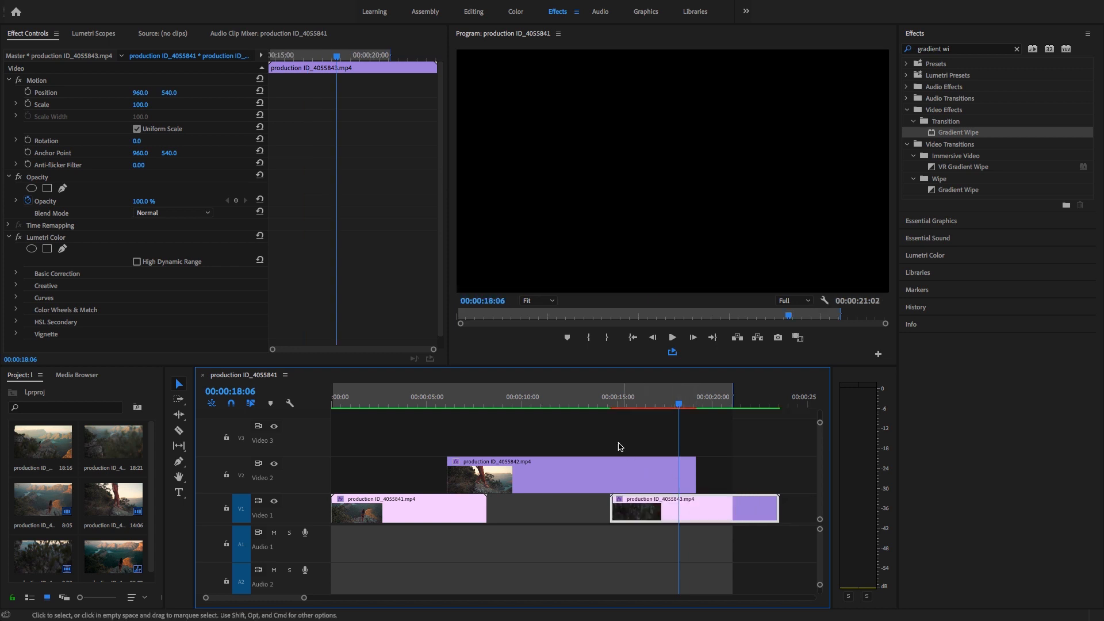
left_click(601, 404)
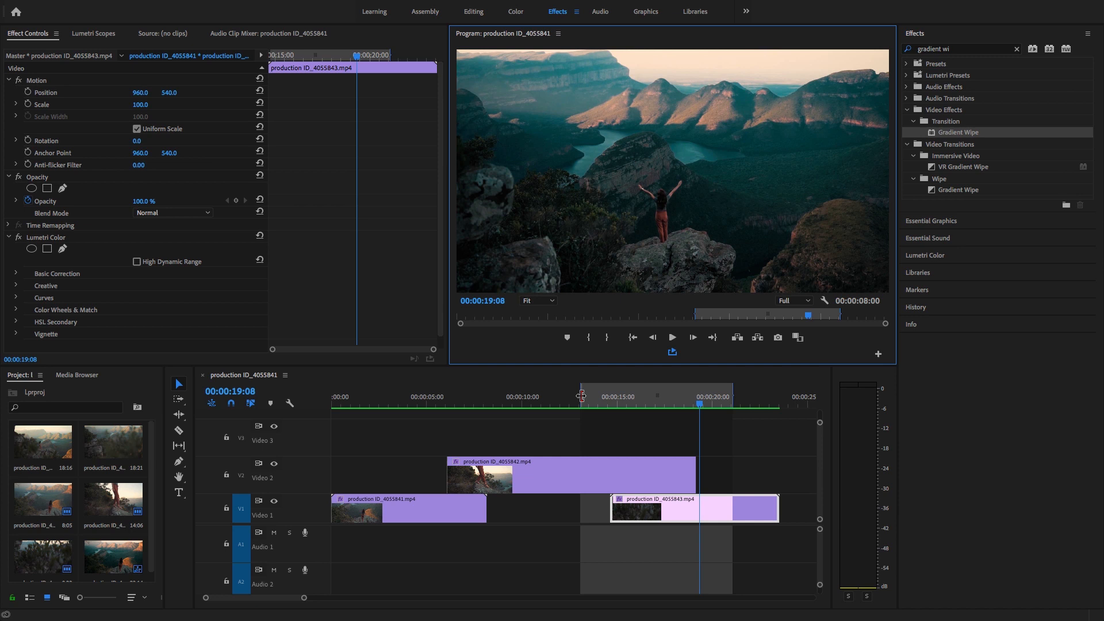
Step: Set the V2 clip's Gradient Placement to Center Gradient and scrub to preview the wipe
left_click(505, 396)
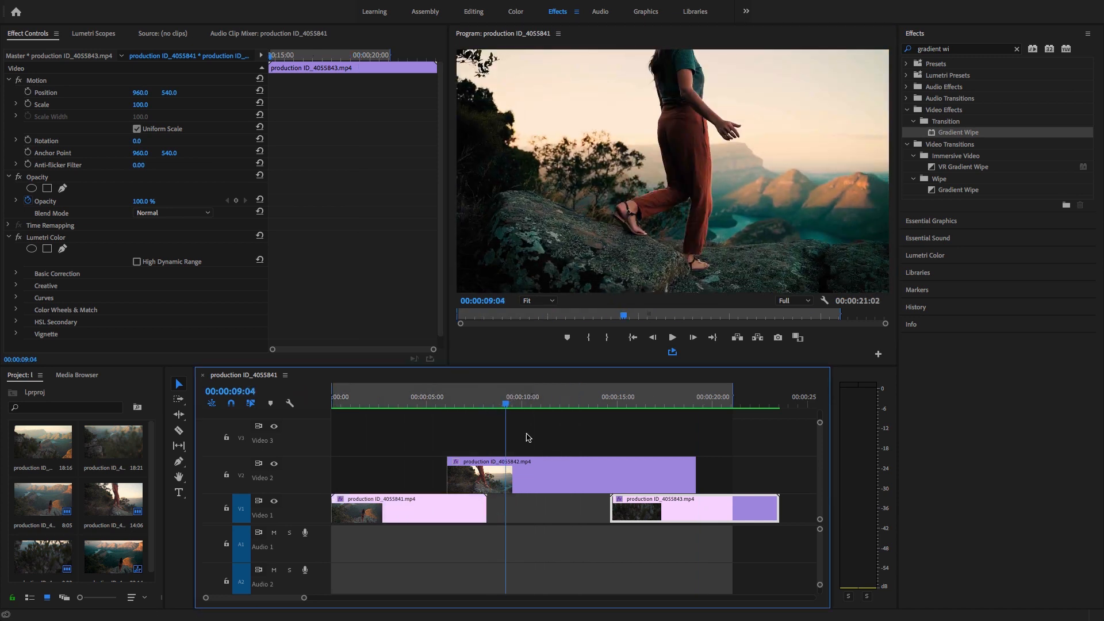
left_click(572, 474)
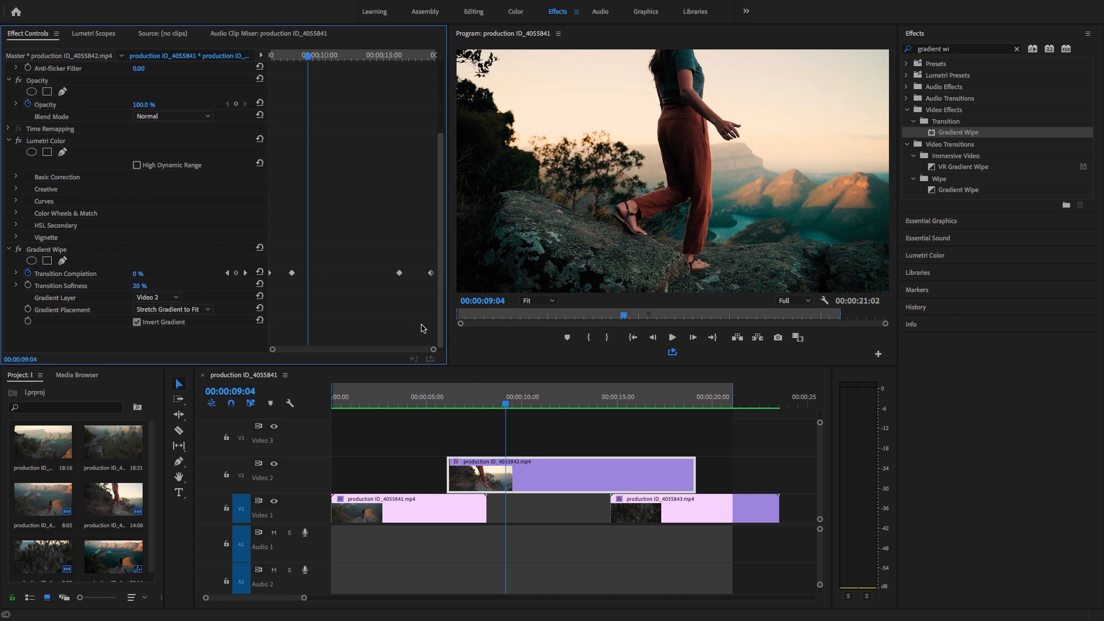
mouse_move(301, 264)
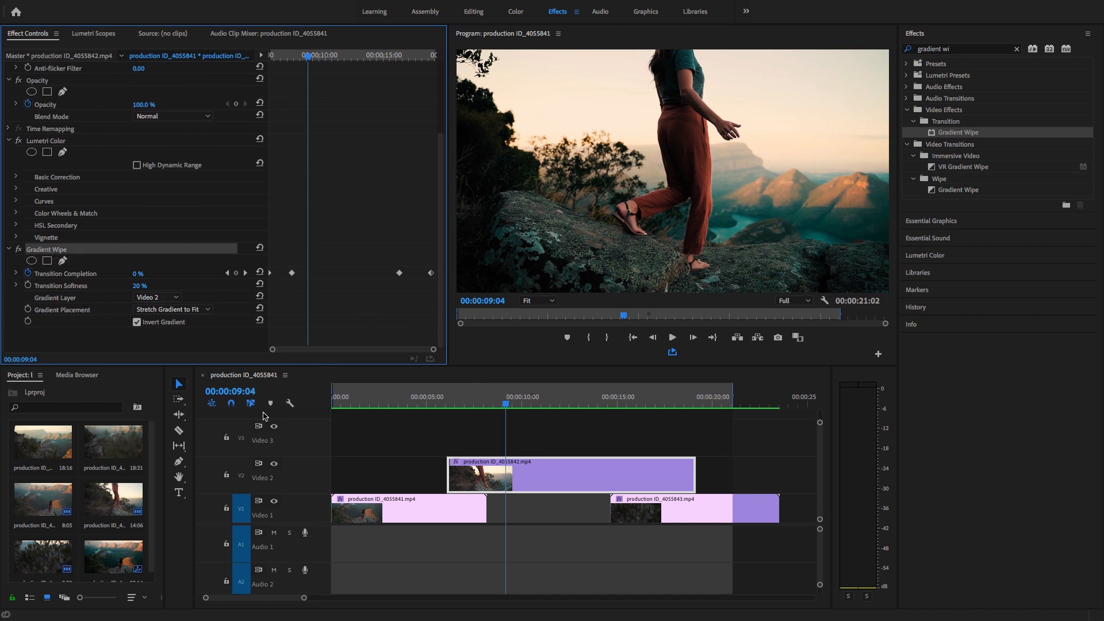
mouse_move(289, 316)
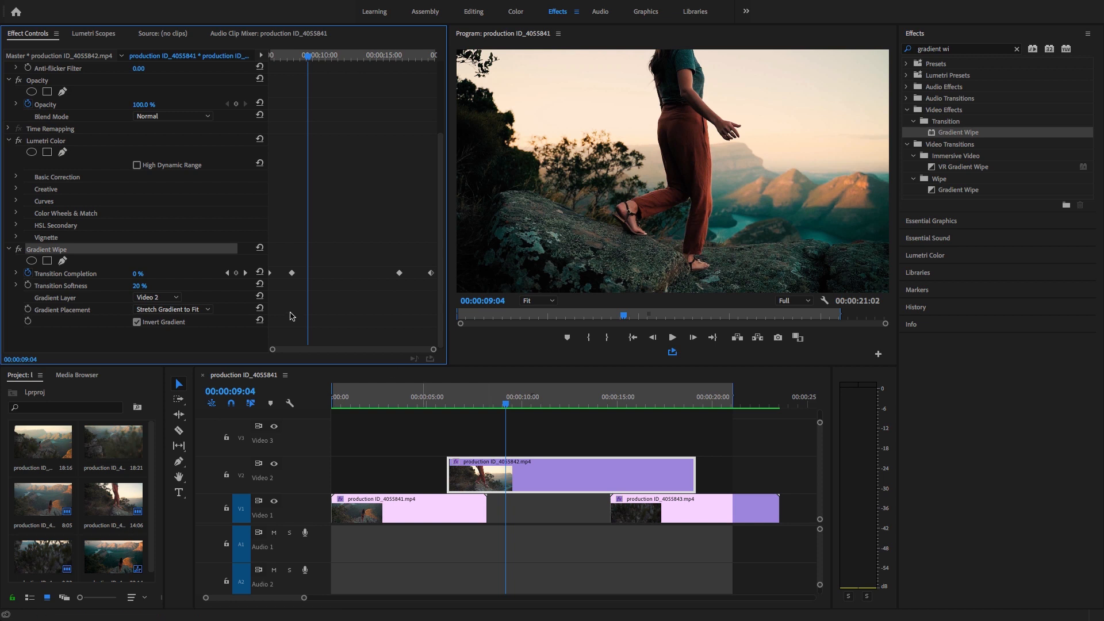
mouse_move(350, 64)
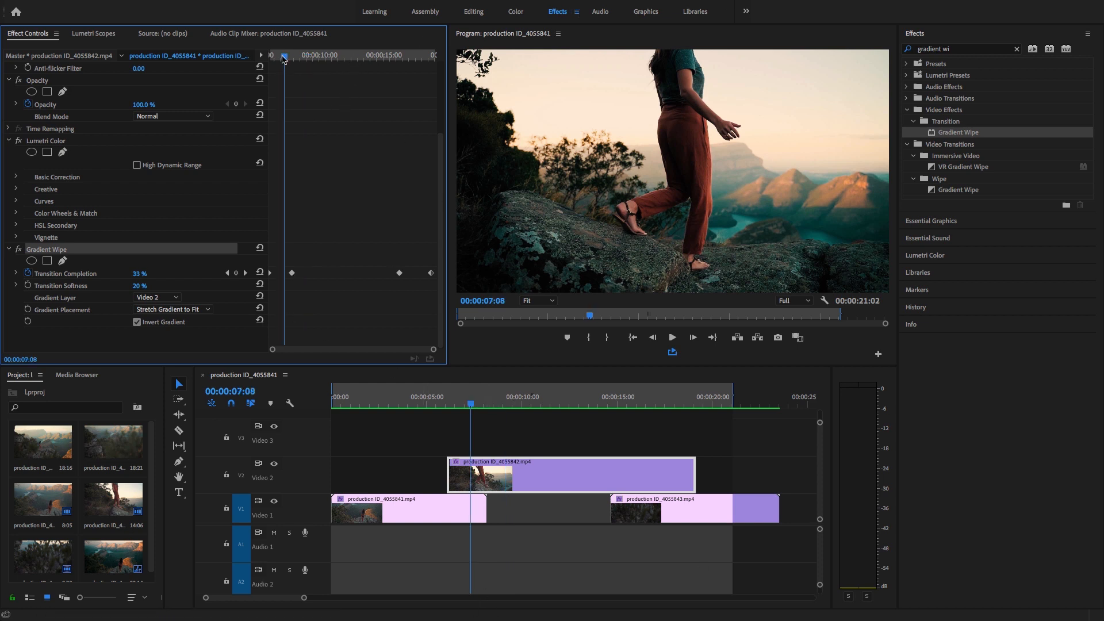
left_click(597, 397)
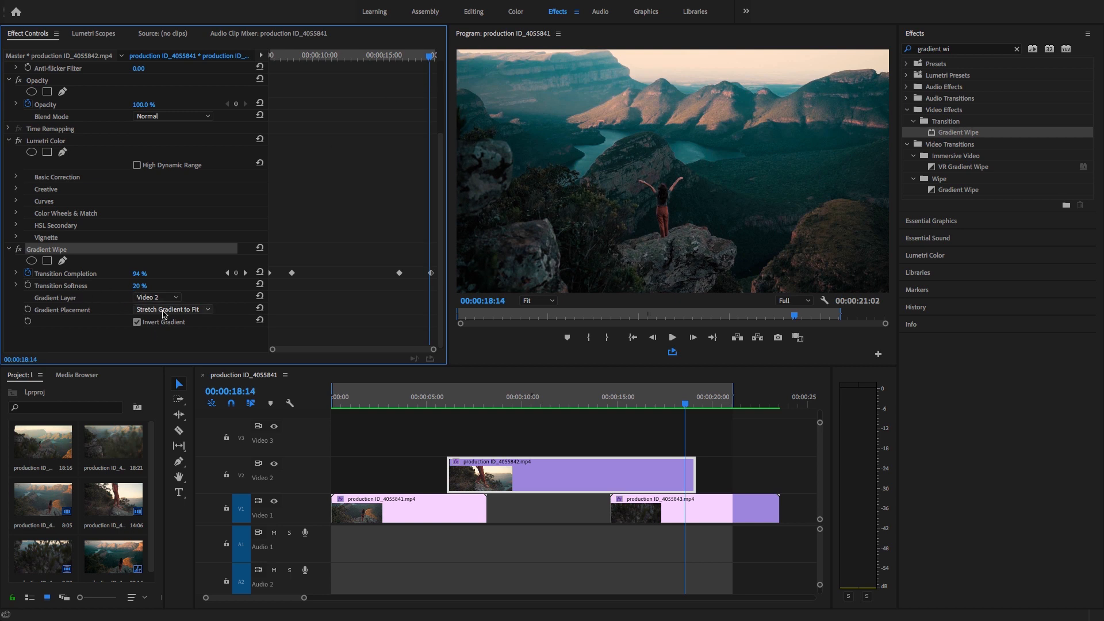
left_click(169, 310)
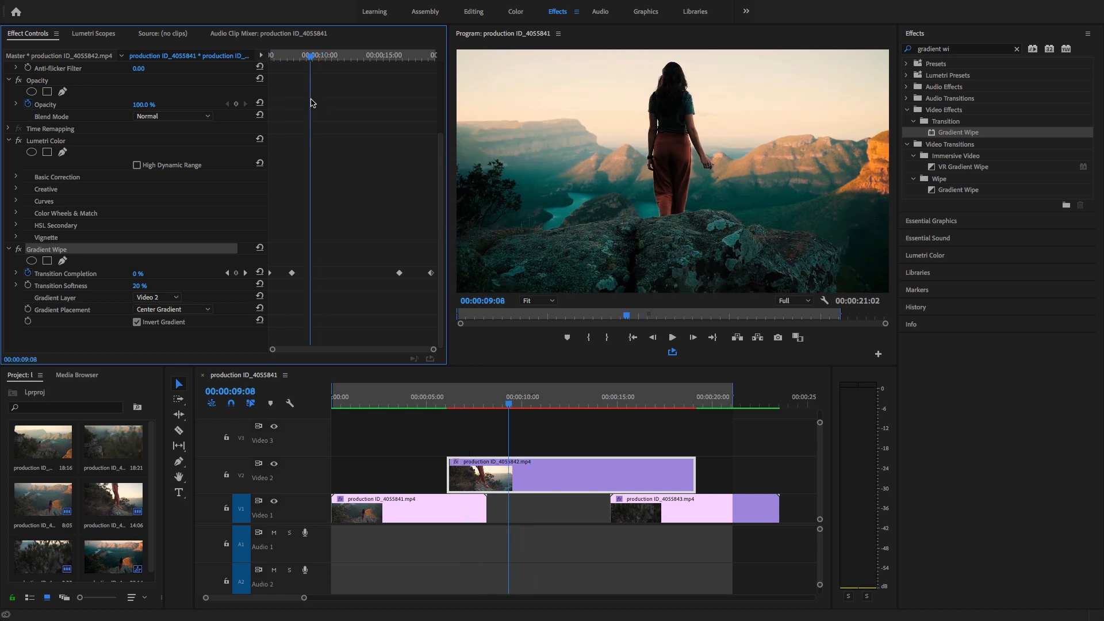
left_click(453, 396)
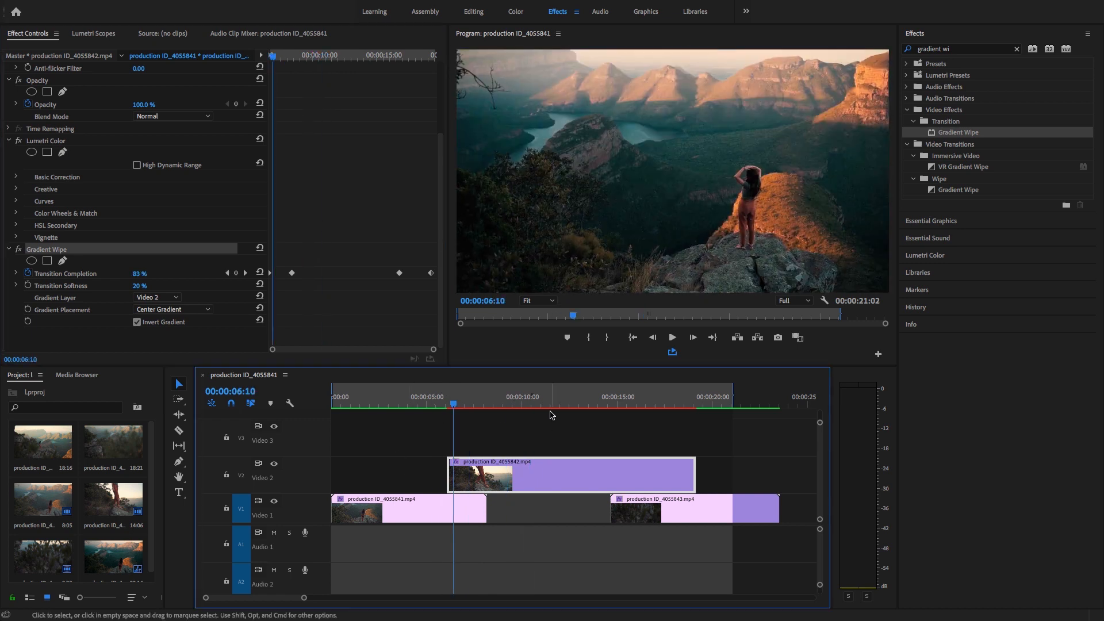